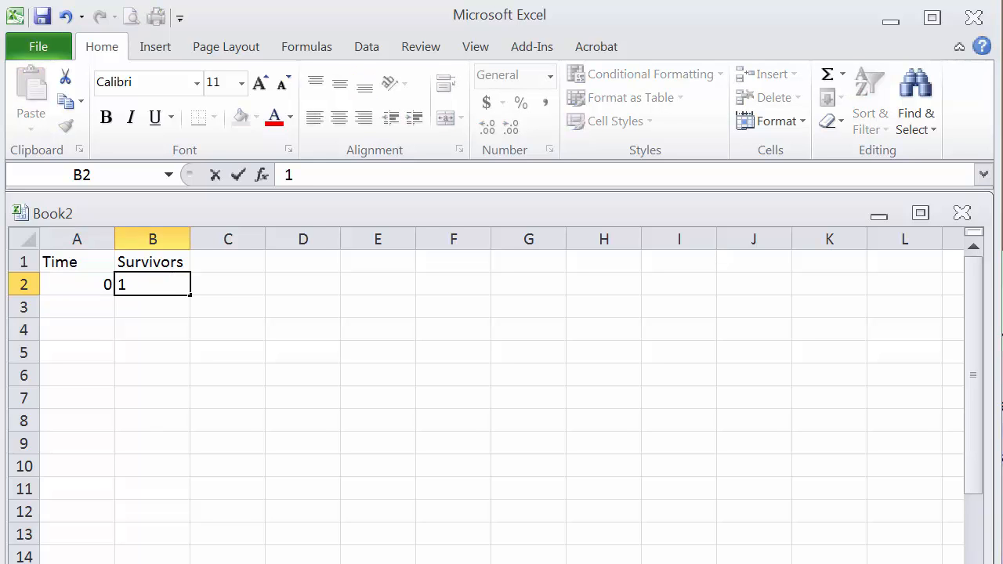
# Finish the last survivor count in column B, then move to C1 for the new heading
pyautogui.write('E6')
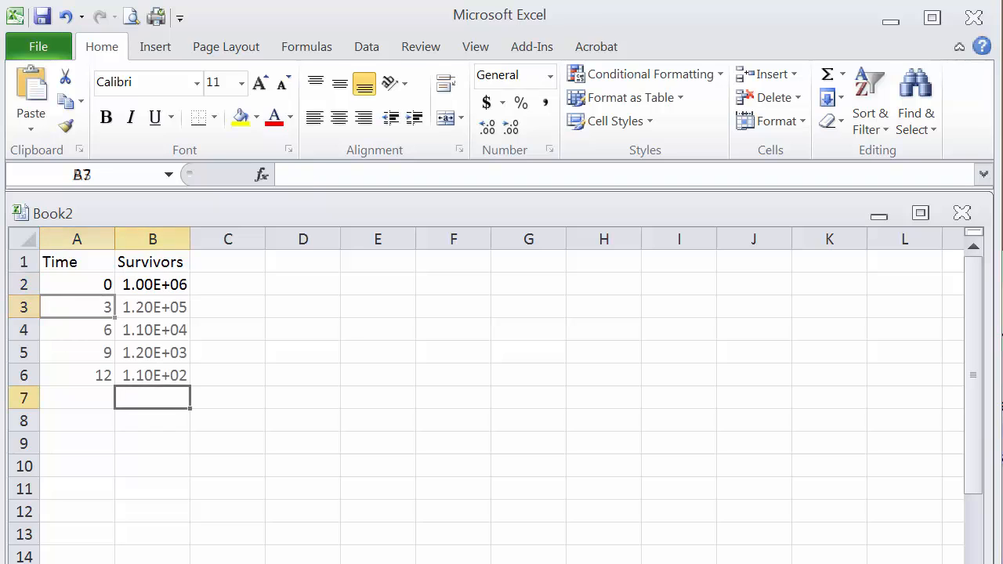
pyautogui.click(302, 489)
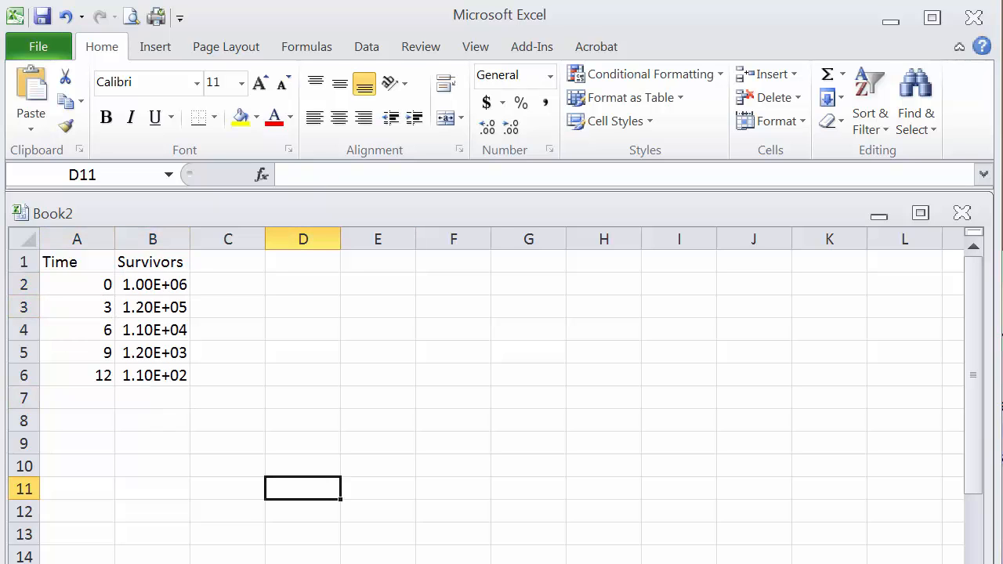
pyautogui.click(229, 262)
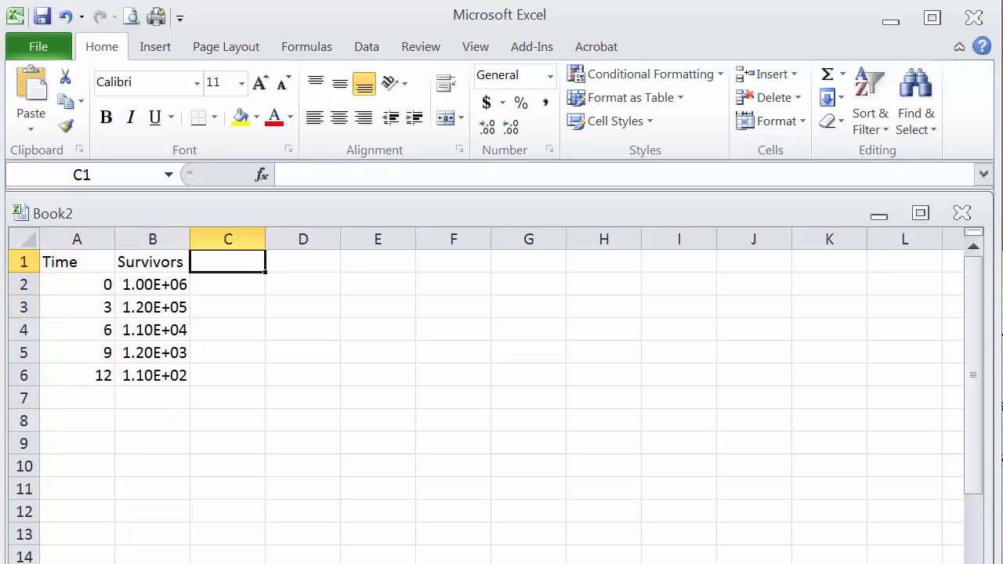
# Label column C with the heading log(N)
pyautogui.write('lo')
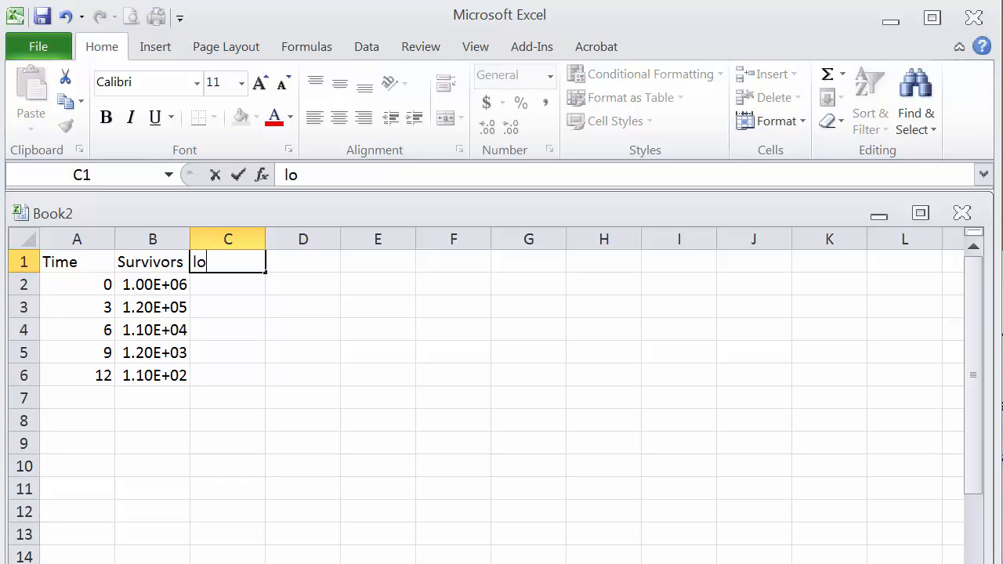
pyautogui.write('g')
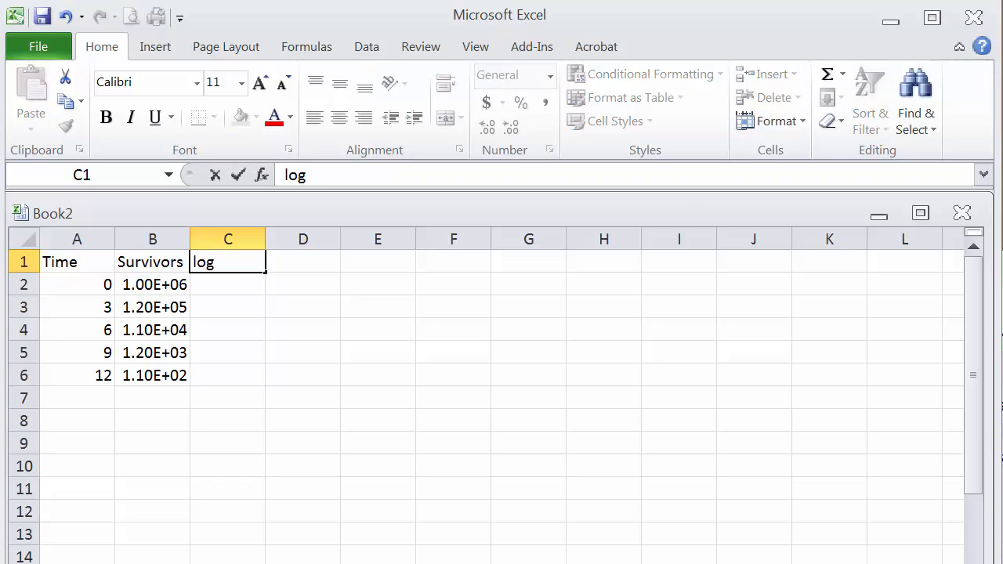
pyautogui.write('(N)')
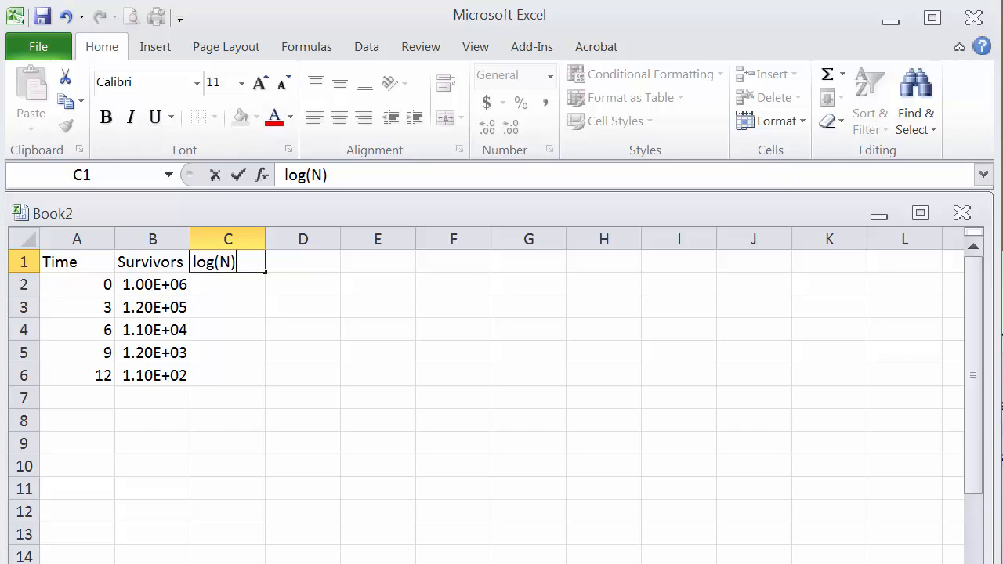
pyautogui.press('enter')
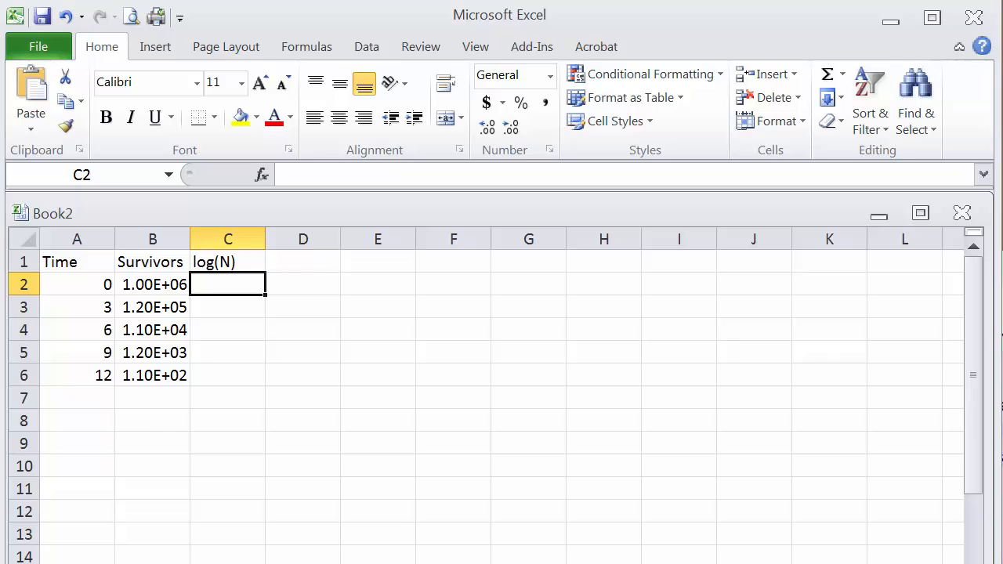
# Enter =log(B2) in C2 and fill it down to C6 for all five counts
pyautogui.write('=log')
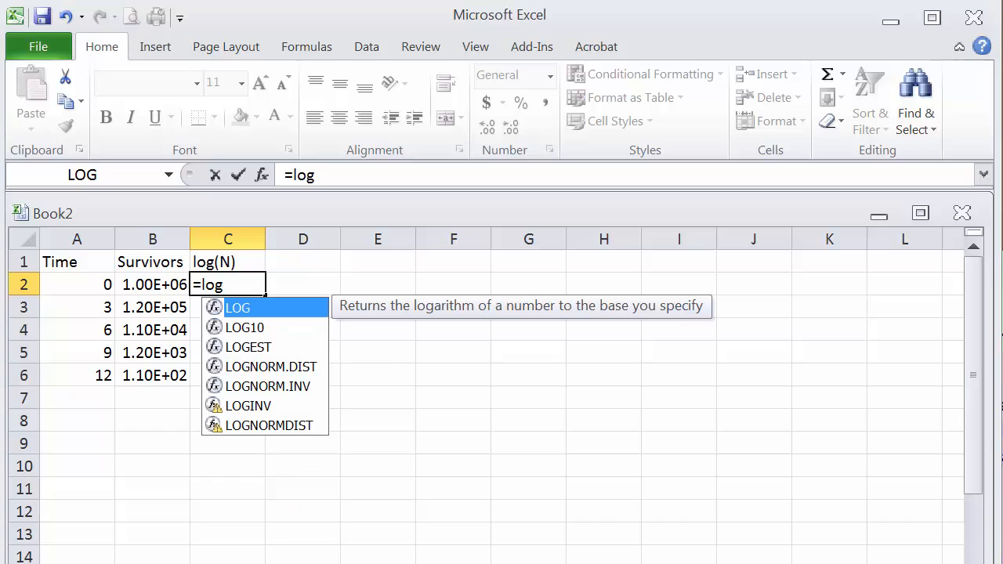
pyautogui.write('(')
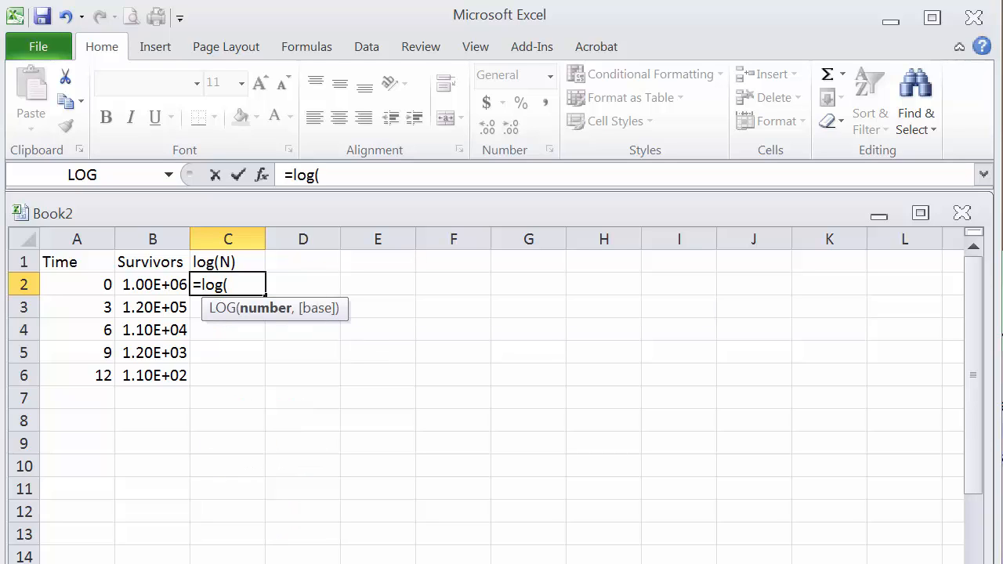
pyautogui.click(153, 284)
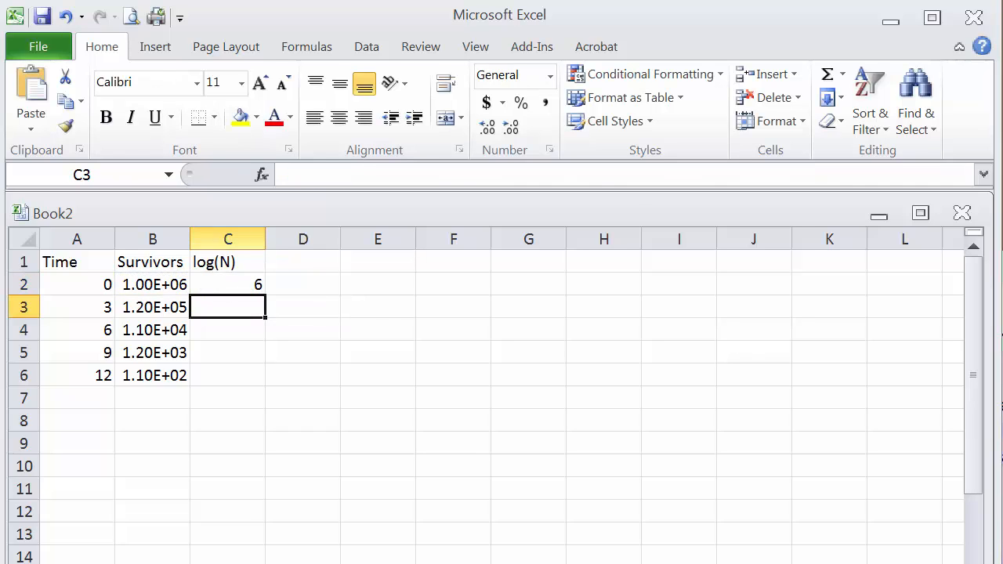
pyautogui.click(227, 284)
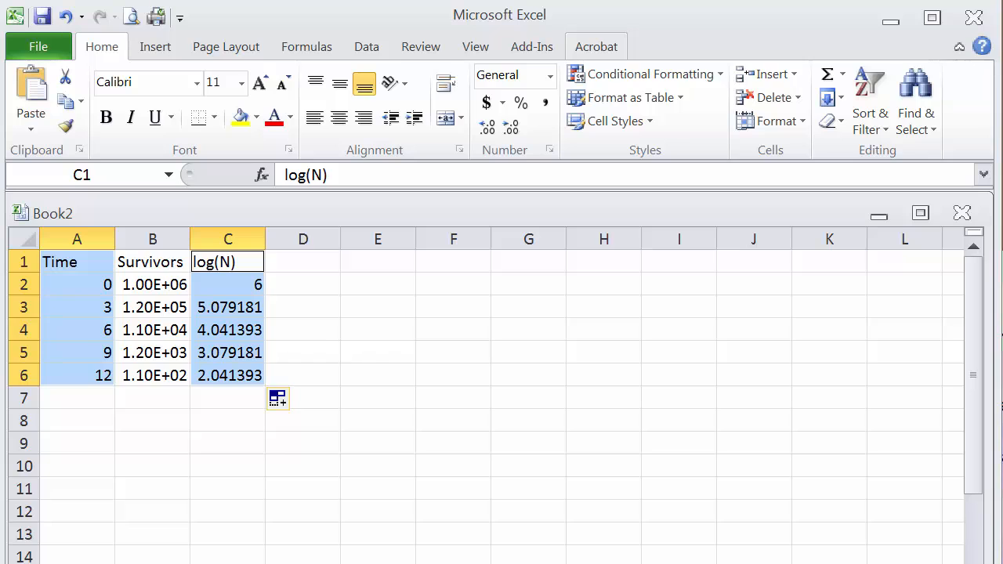
# Insert a markers-only Scatter chart of log(N) against Time
pyautogui.click(155, 47)
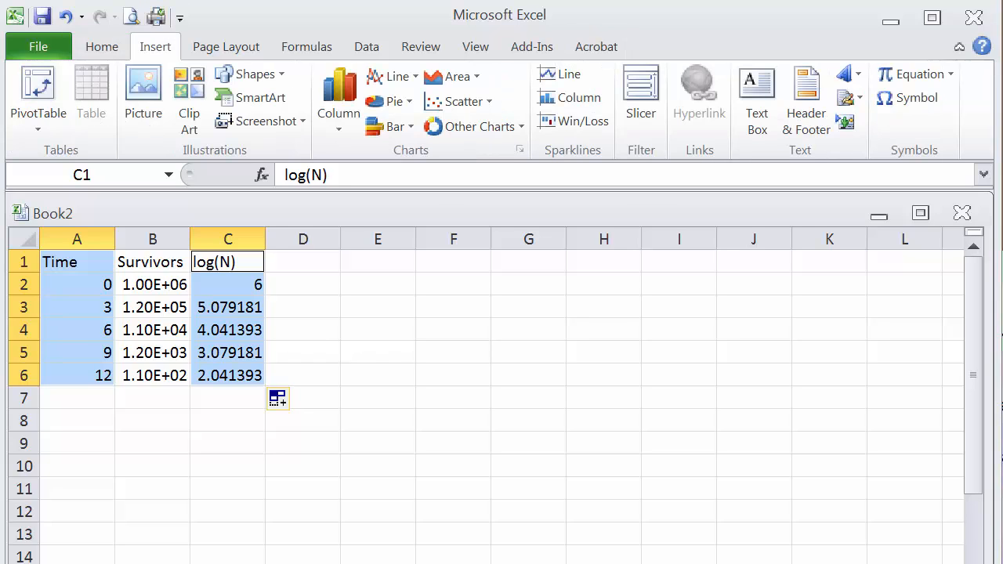
pyautogui.click(457, 100)
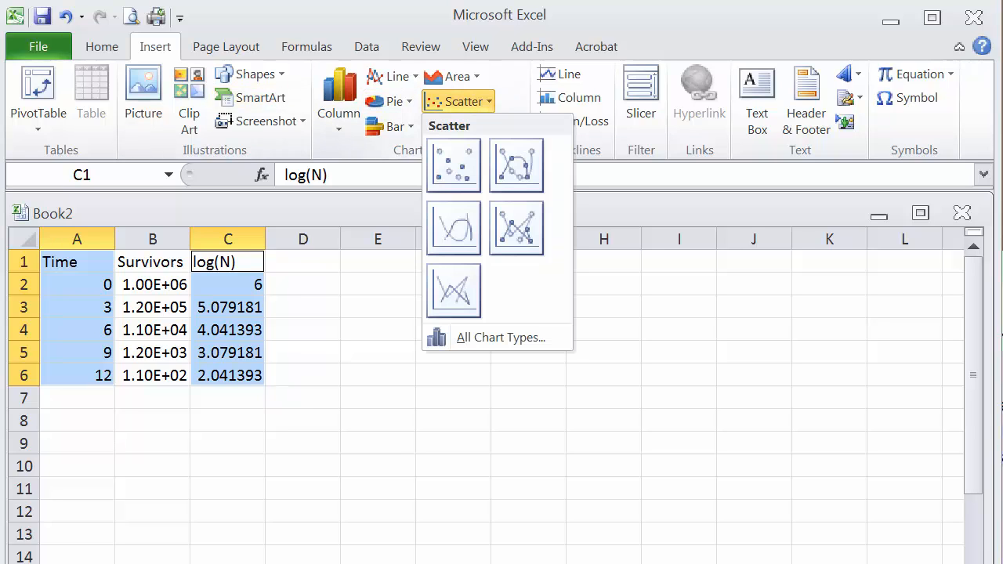
pyautogui.click(453, 164)
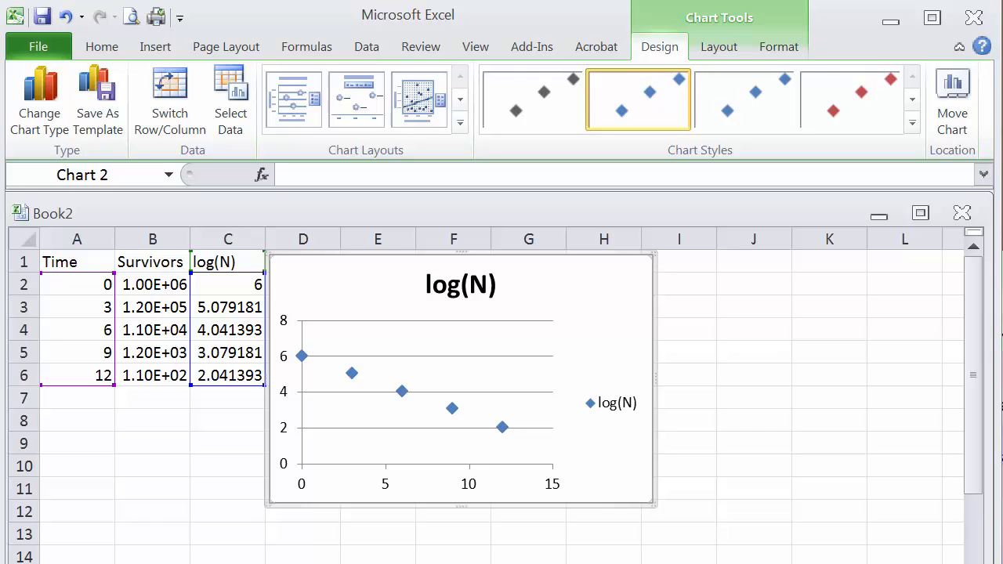
# Add a Linear trendline to the series showing y = -0.3306x + 6.0317 and R² = 0.9996
pyautogui.rightClick(301, 354)
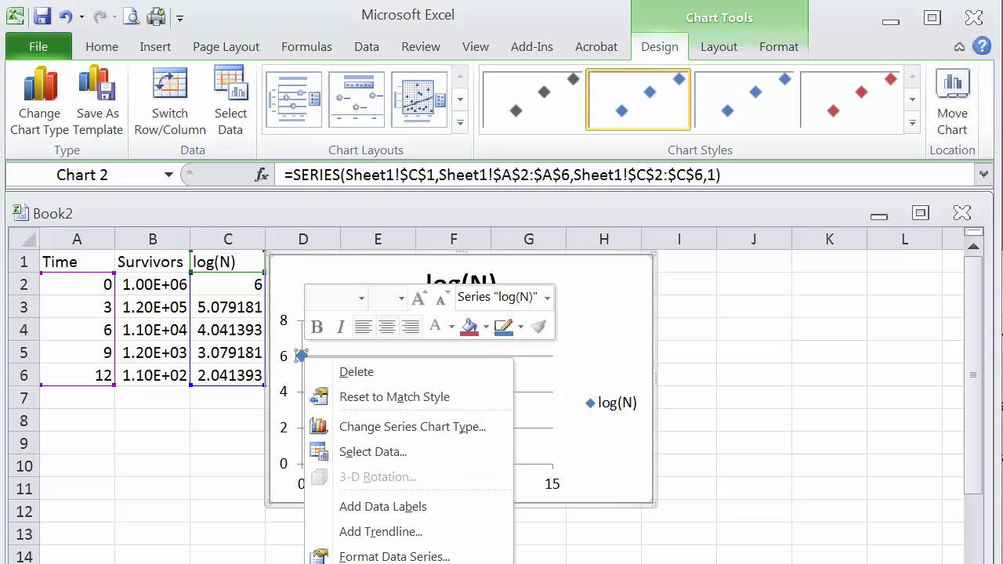
pyautogui.moveTo(394, 556)
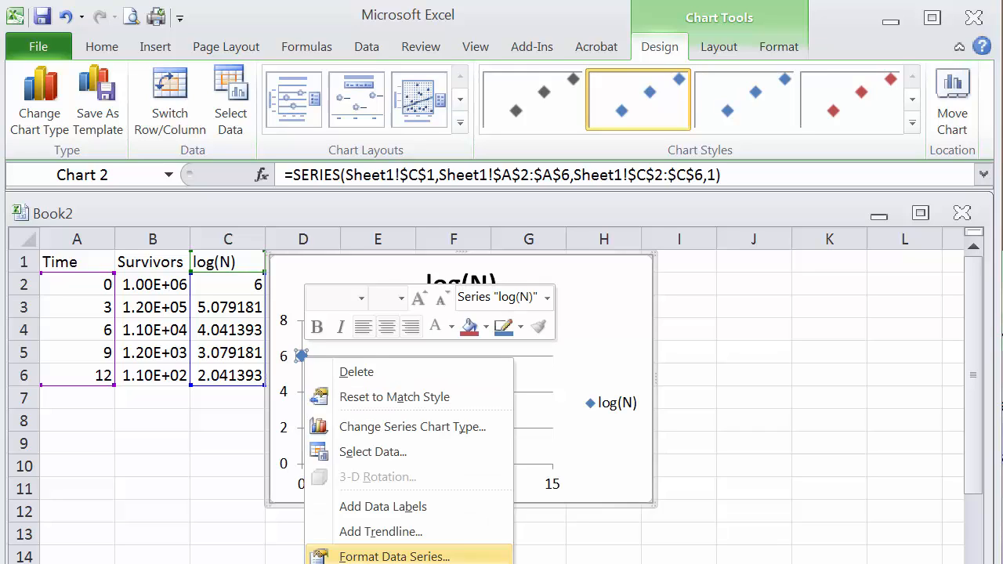
pyautogui.moveTo(380, 532)
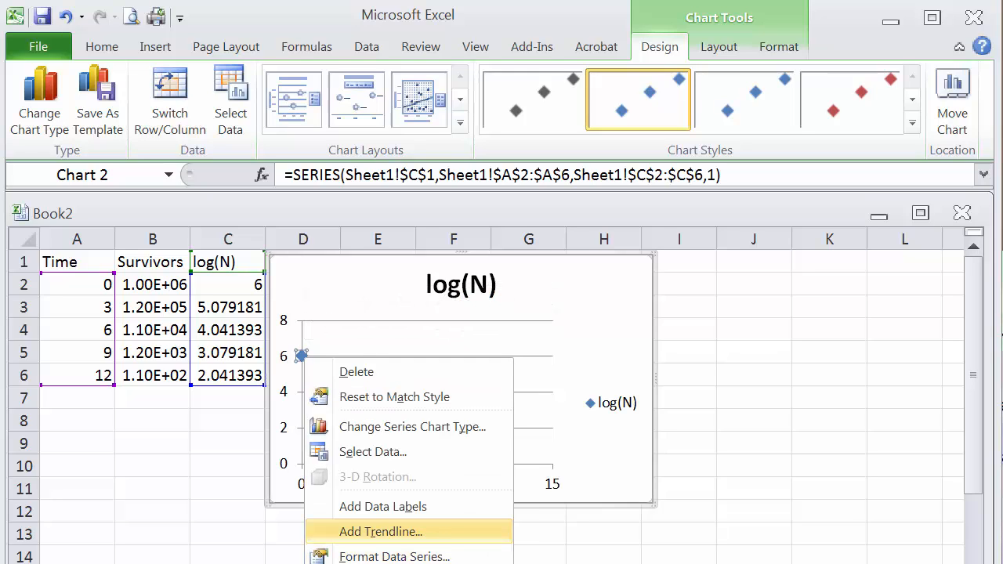
pyautogui.click(381, 531)
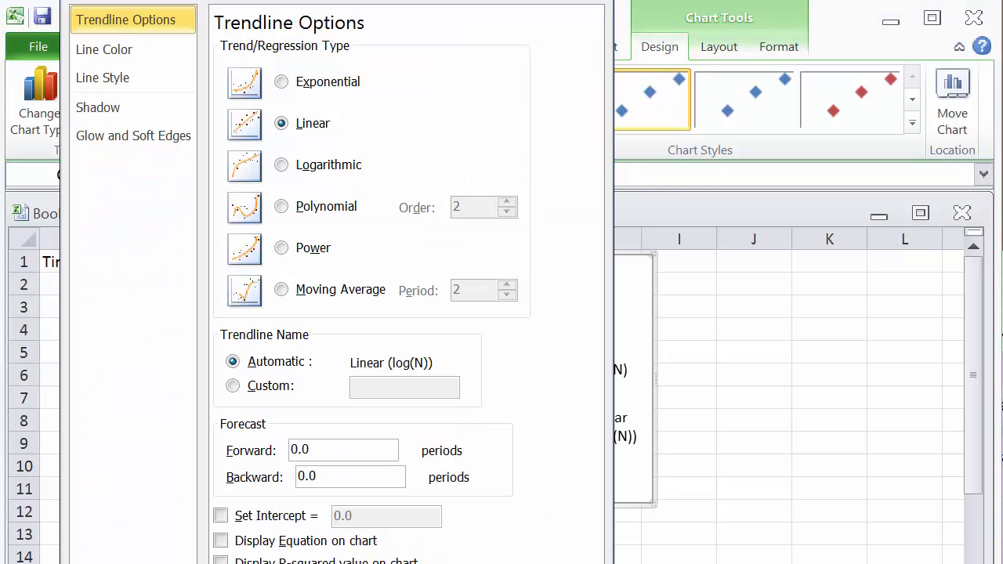
pyautogui.click(220, 541)
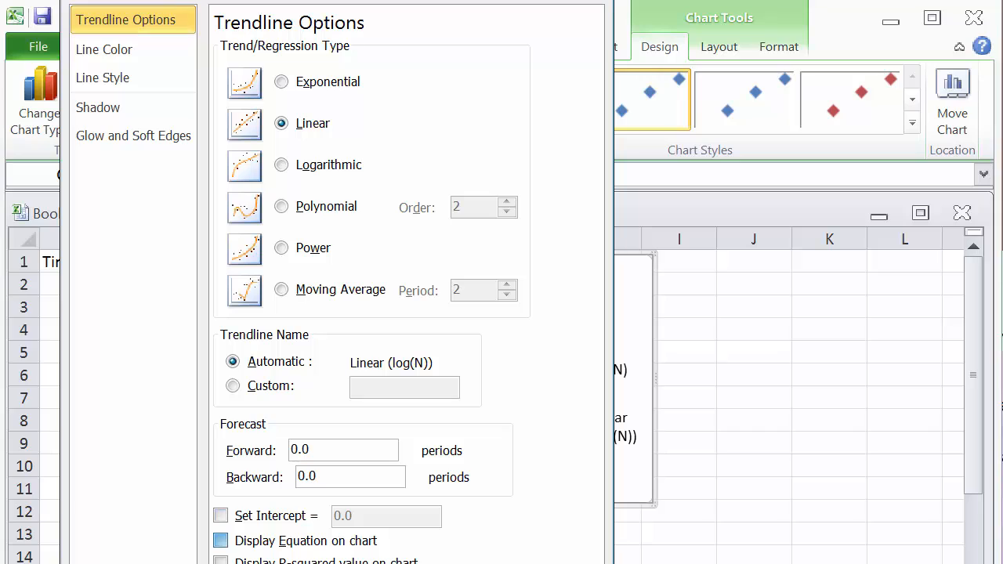
pyautogui.click(219, 541)
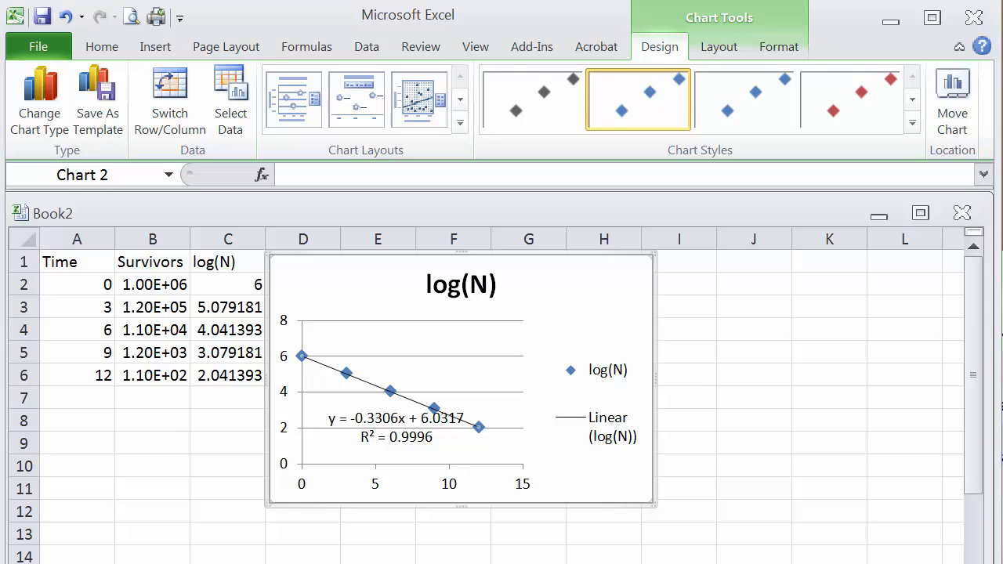
# Label cell A9 with D
pyautogui.click(77, 442)
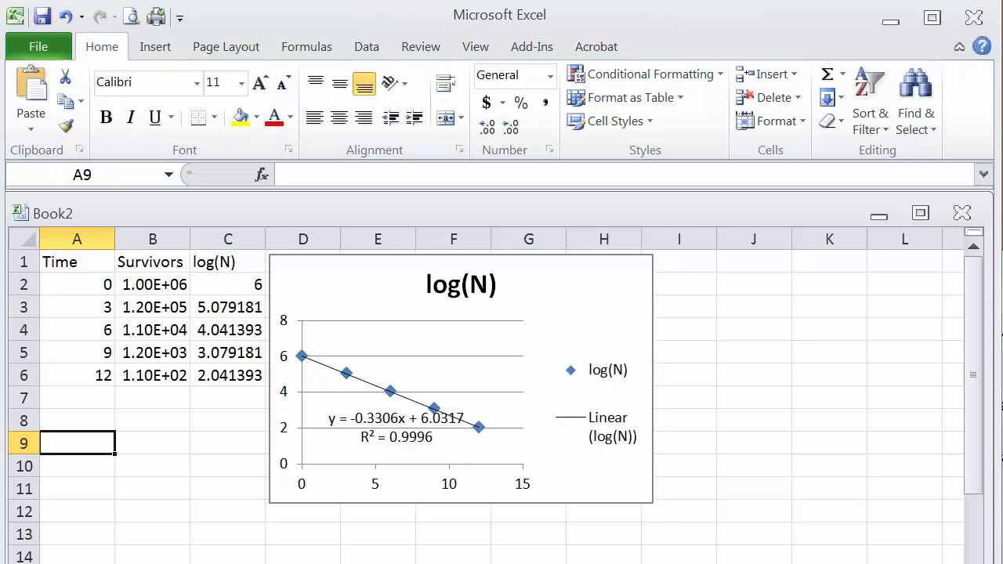
pyautogui.write('D')
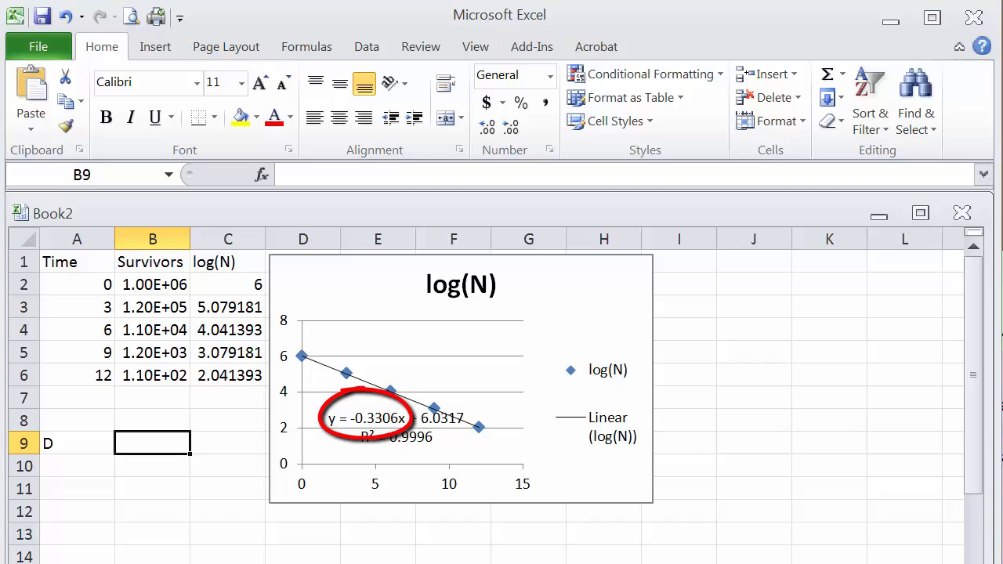
# Compute D in B9 as =-1/(-0.3306), giving 3.024803
pyautogui.write('=')
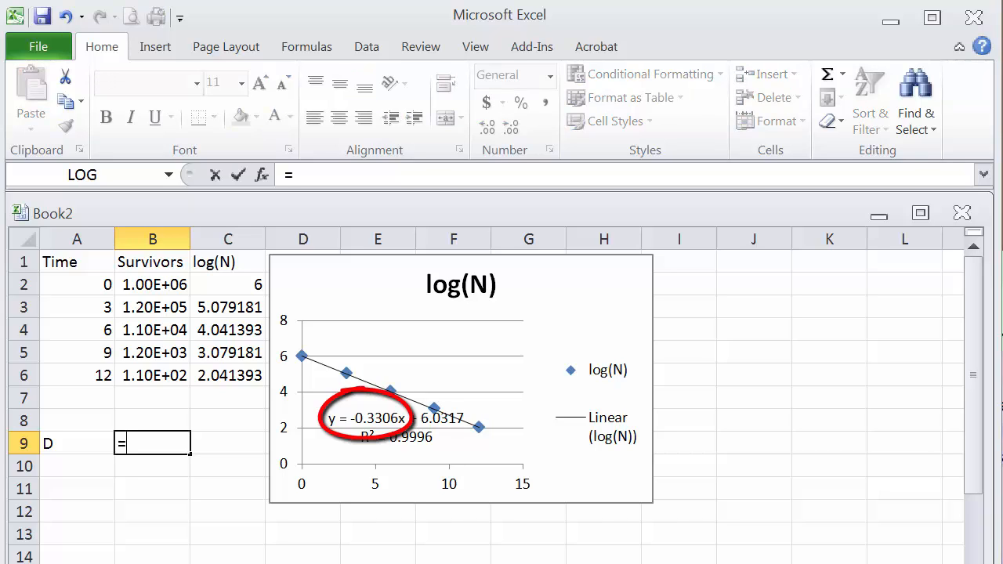
pyautogui.write('-1')
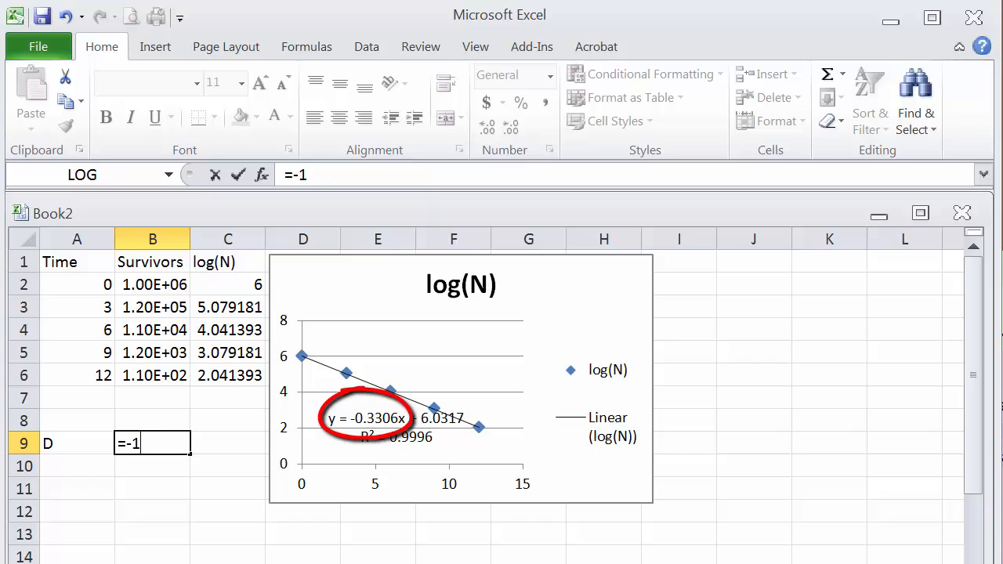
pyautogui.write('/')
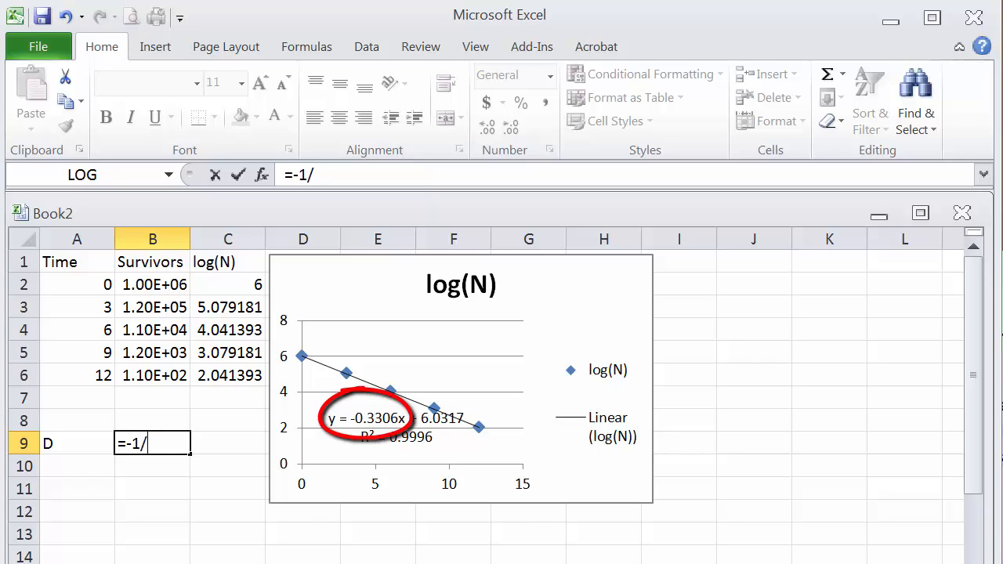
pyautogui.write('(')
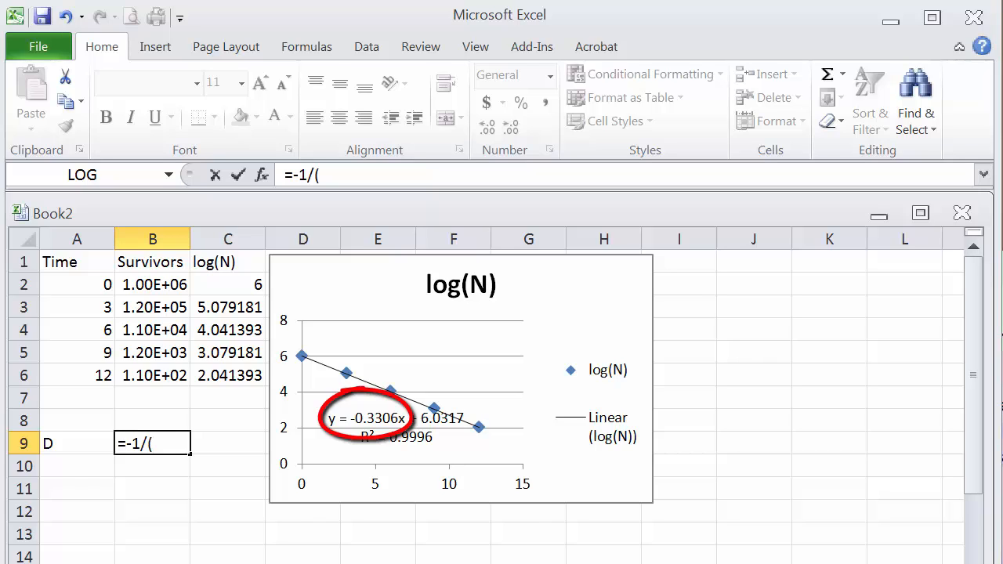
pyautogui.moveTo(367, 417)
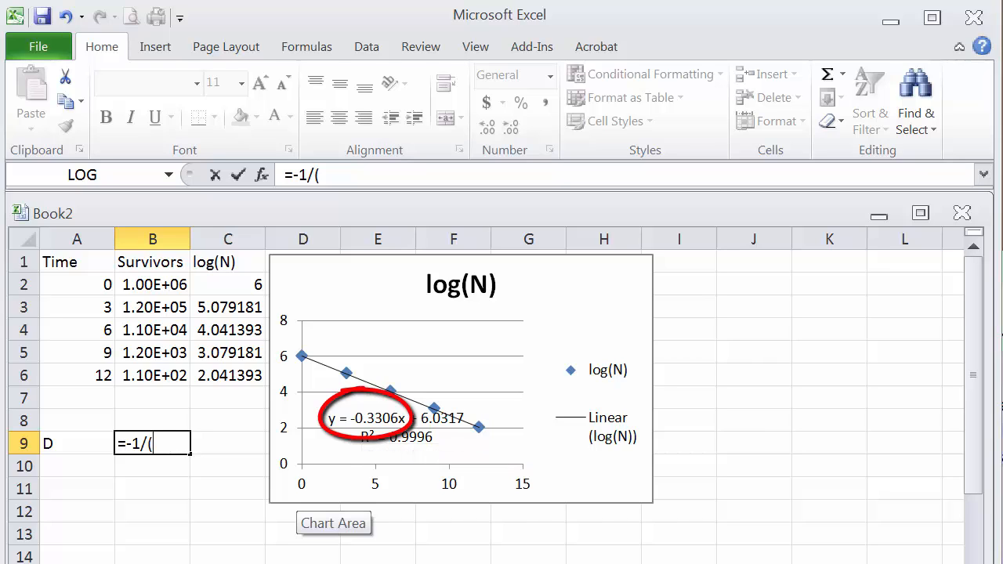
pyautogui.write('-0')
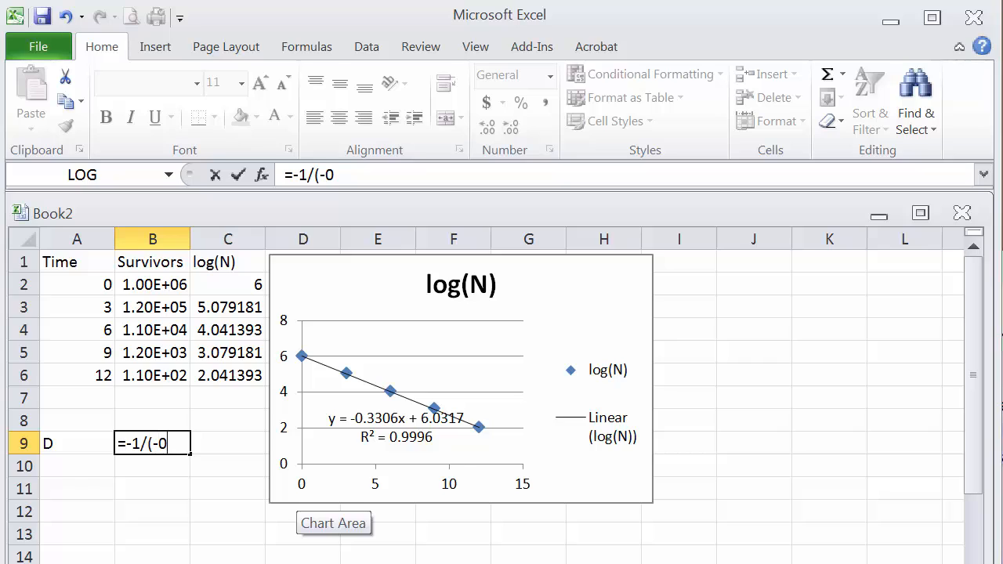
pyautogui.write('.330')
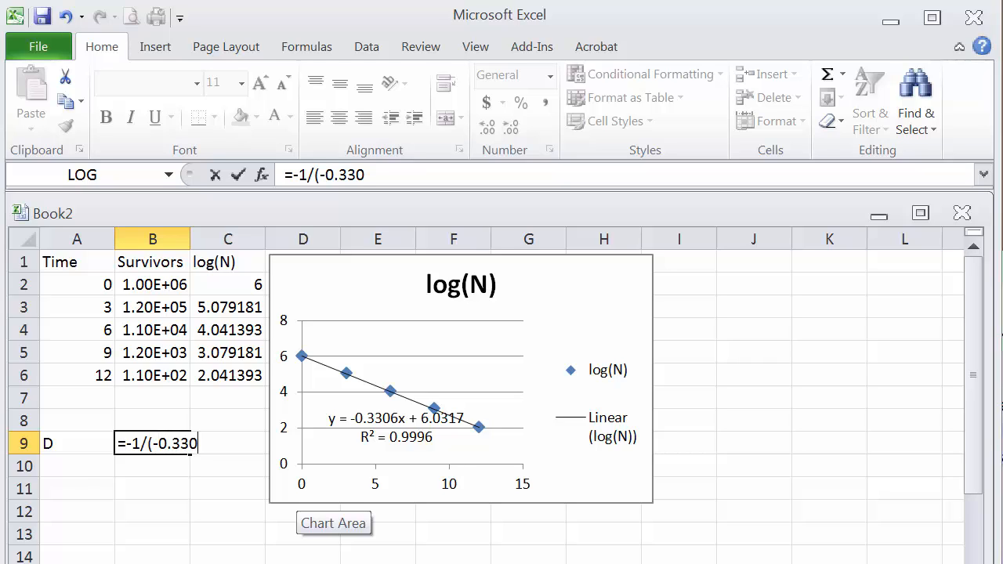
pyautogui.write('6')
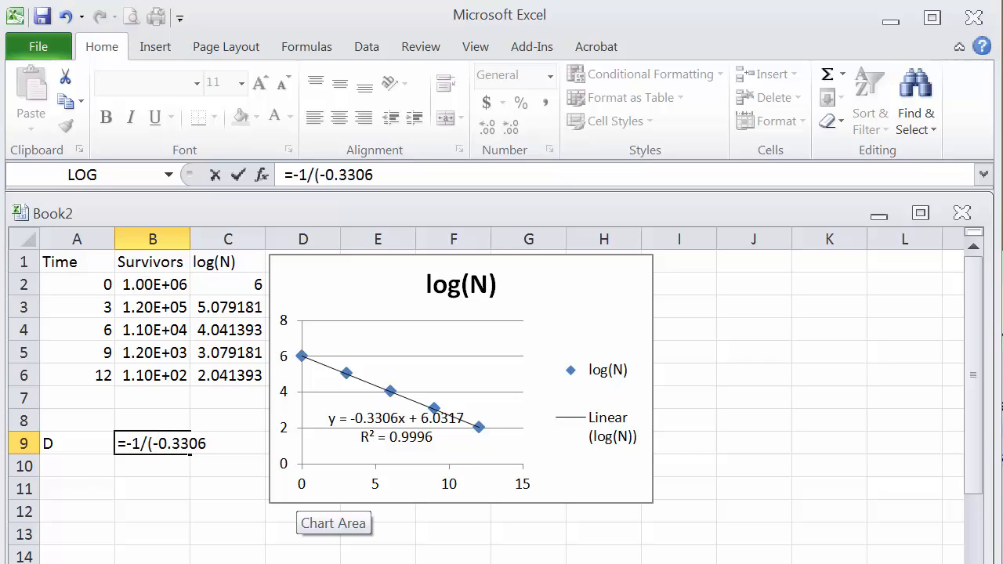
pyautogui.write(')')
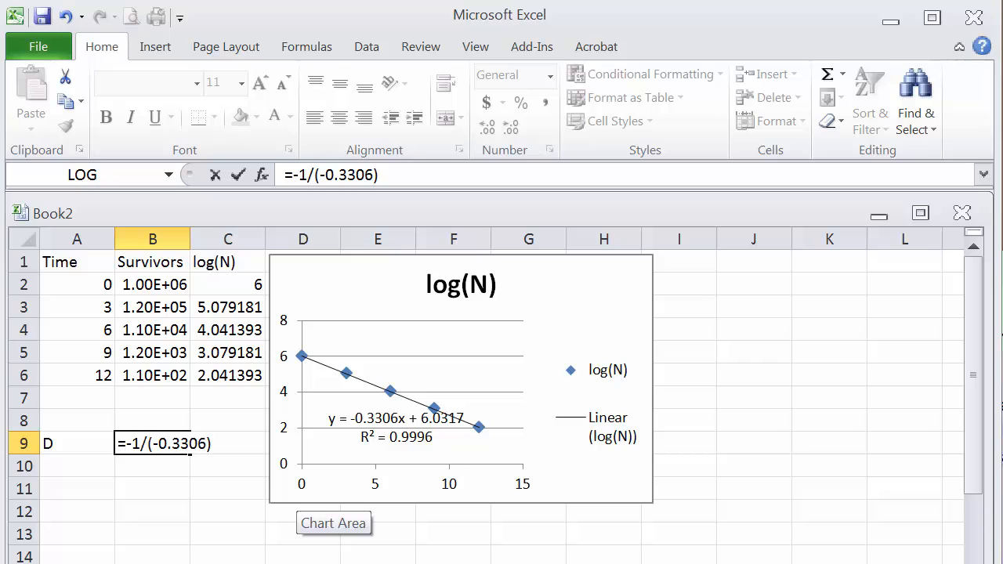
pyautogui.press('enter')
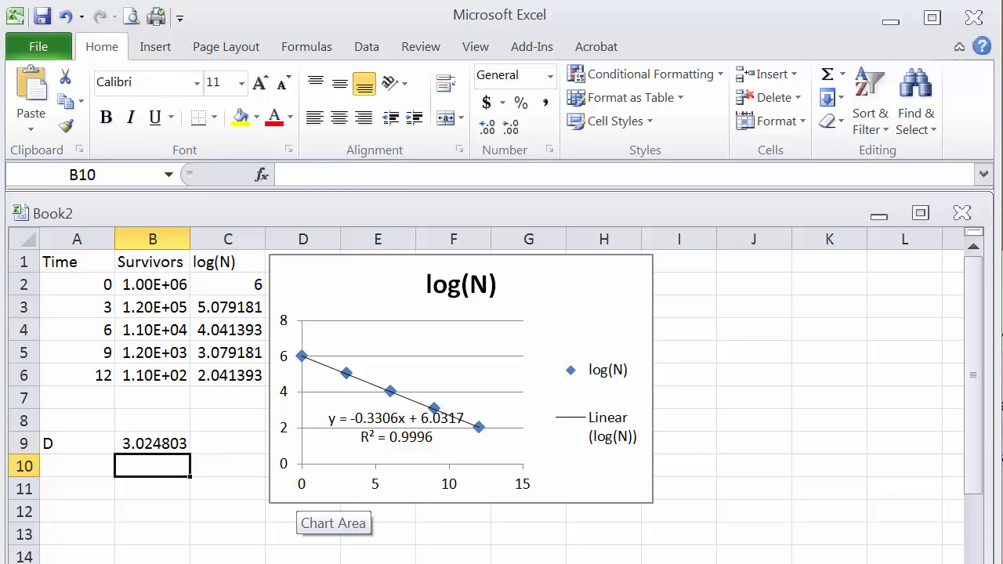